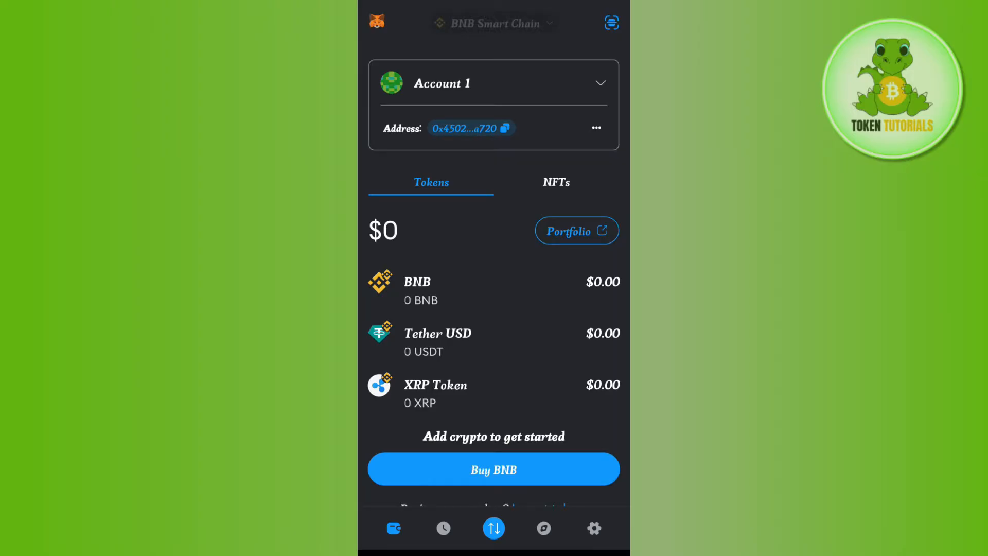
- Pick Ethereum Main Network from the network list in place of BNB Smart Chain
left_click(493, 23)
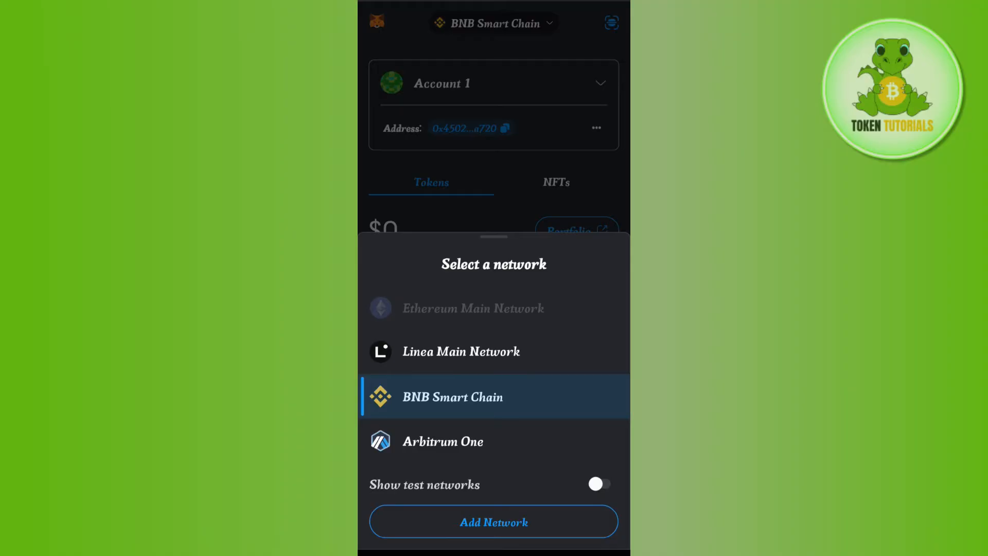
left_click(494, 397)
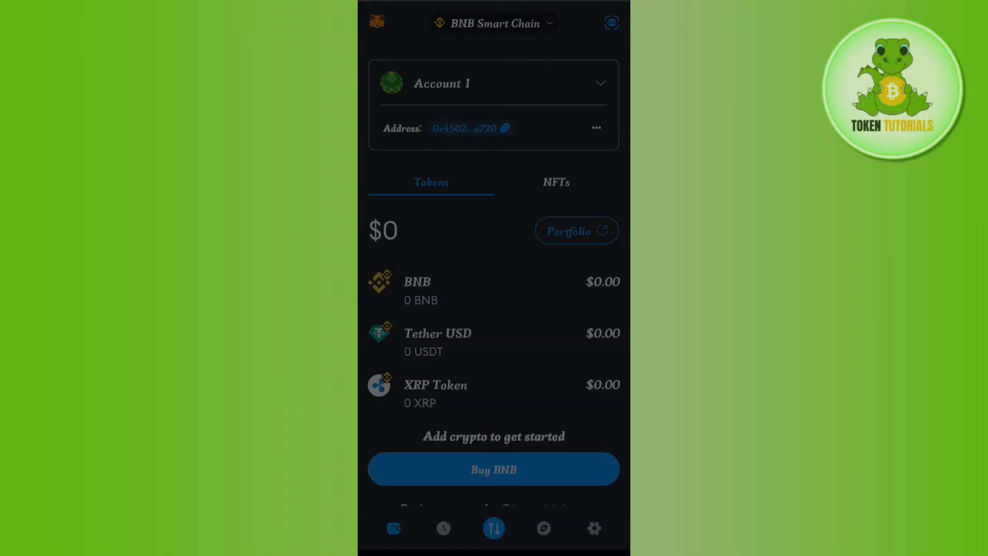
left_click(493, 24)
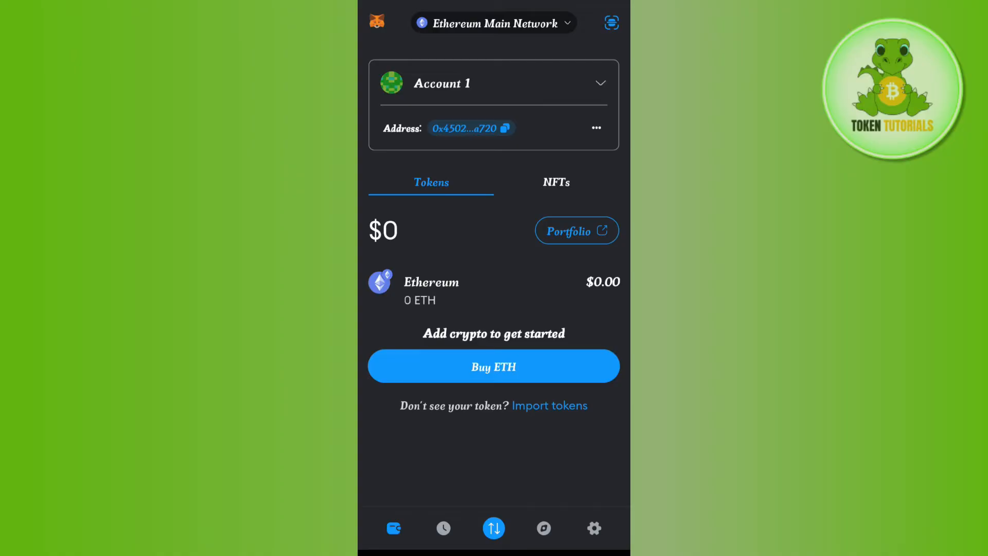
- Search for 'usdc' in Import tokens, select USDC (USDC), and import it
left_click(549, 405)
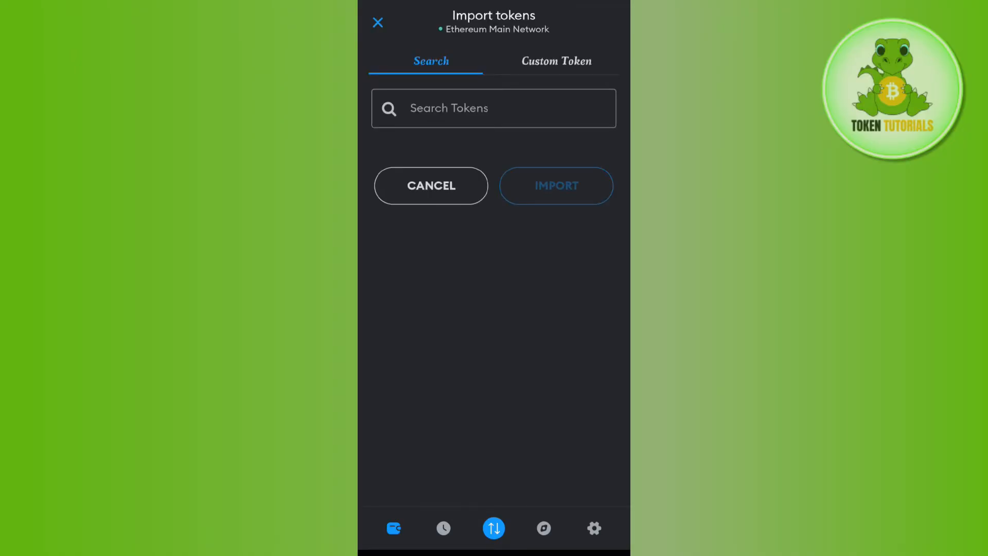
left_click(494, 107)
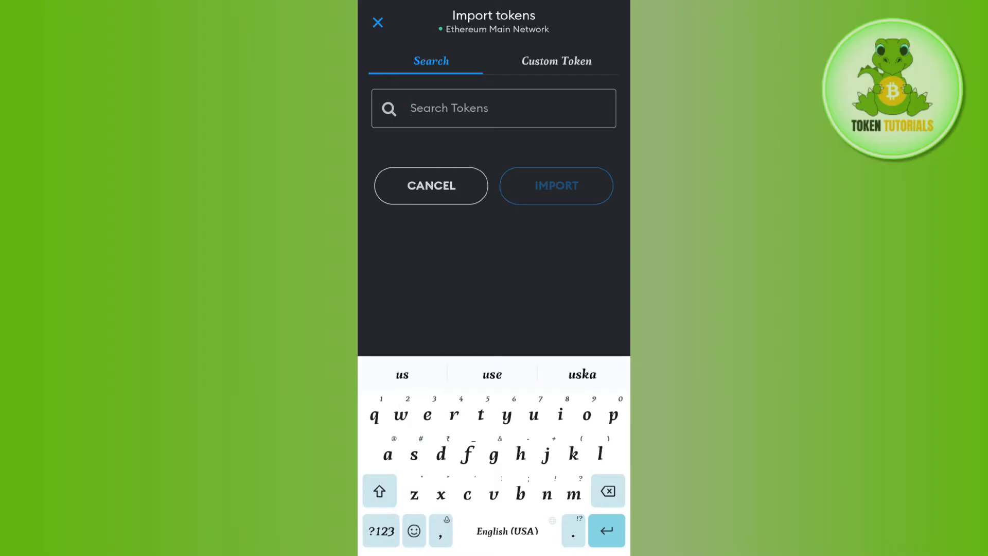
type("usdc")
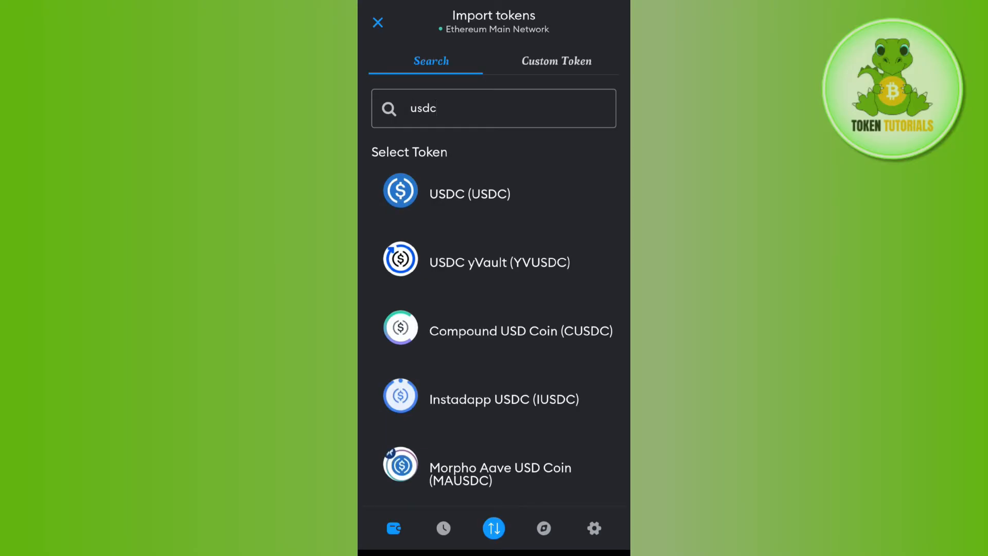
left_click(493, 193)
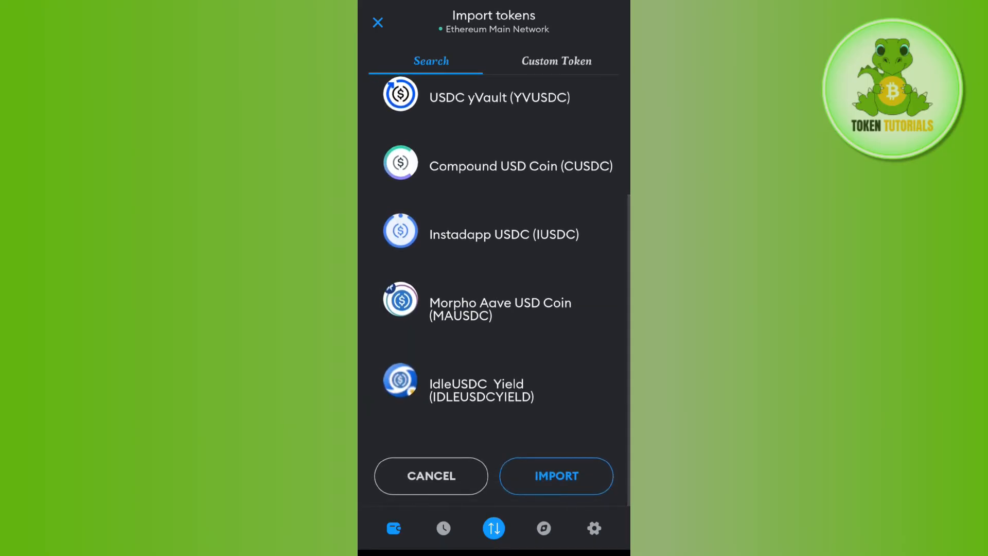
left_click(556, 474)
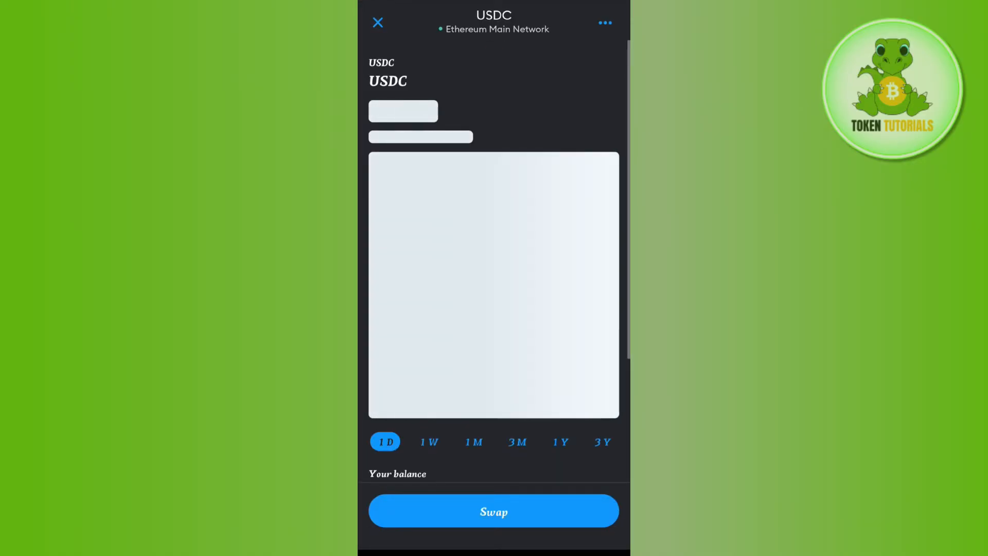
- Start a swap from the USDC page with ETH as the token to receive
left_click(493, 510)
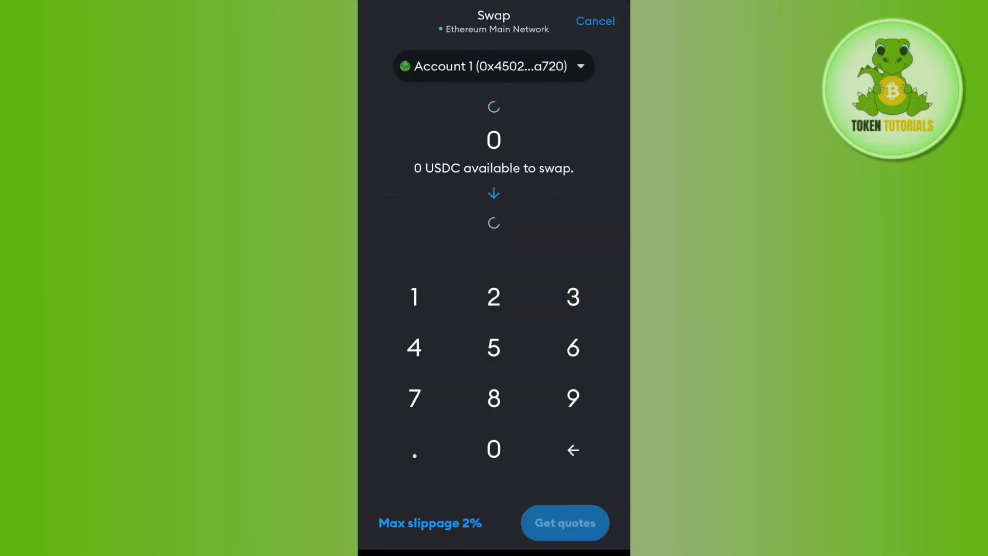
left_click(493, 239)
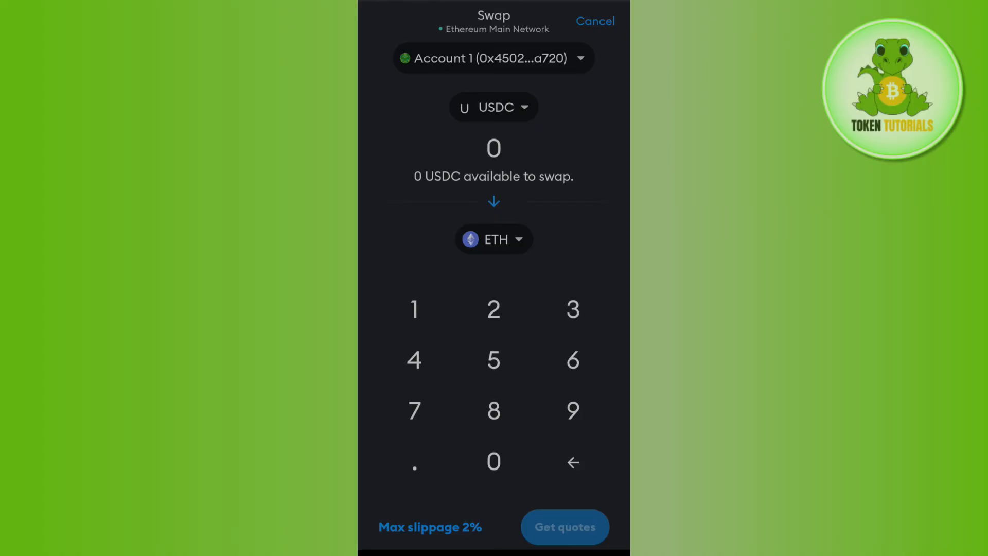
left_click(493, 238)
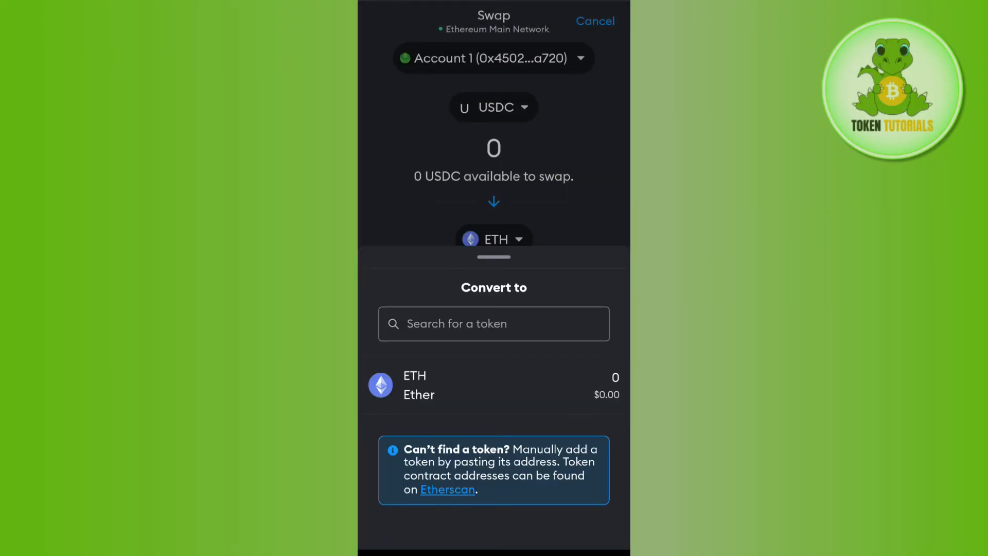
left_click(494, 385)
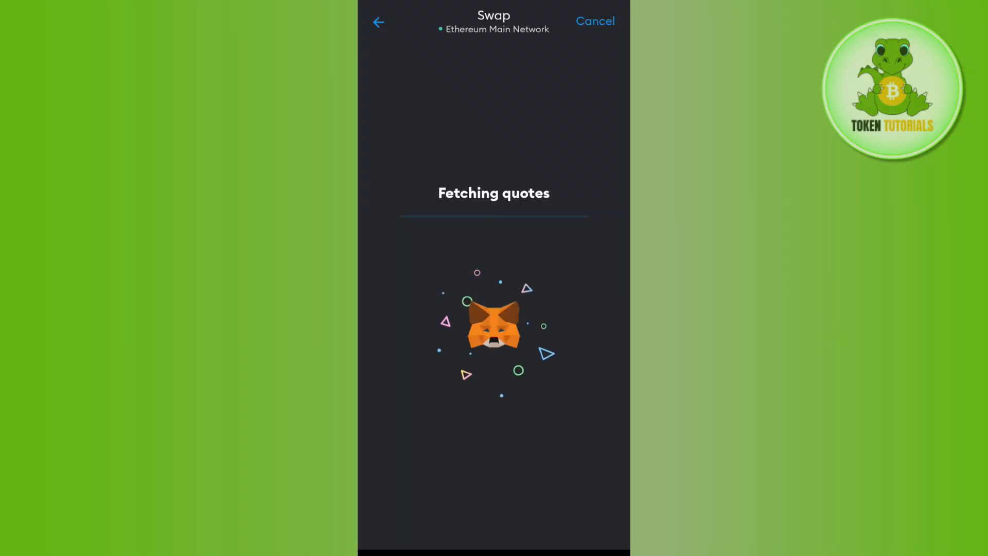